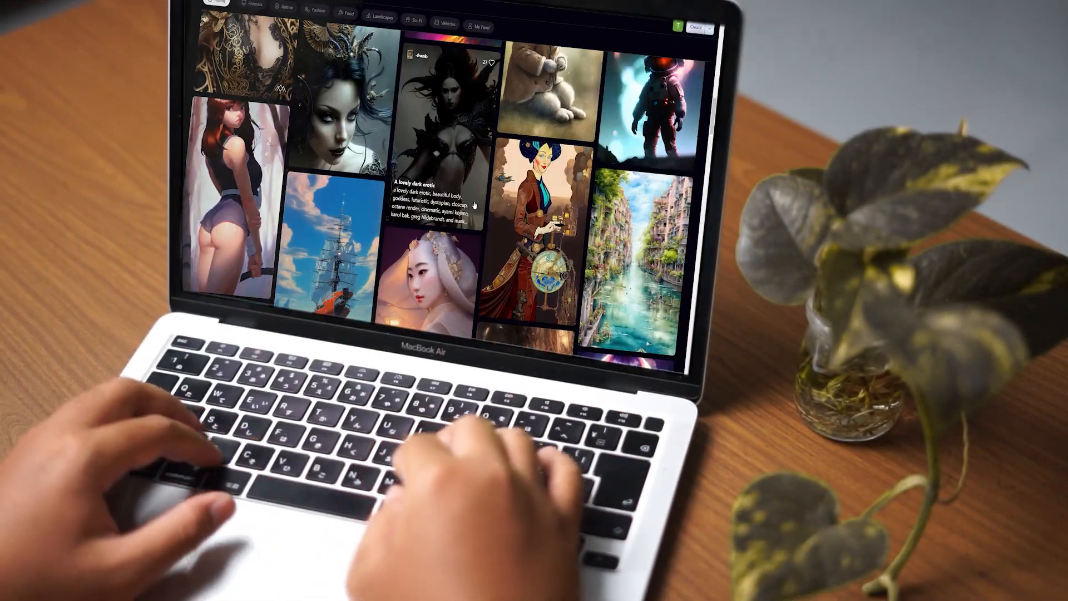
scroll(down, 3)
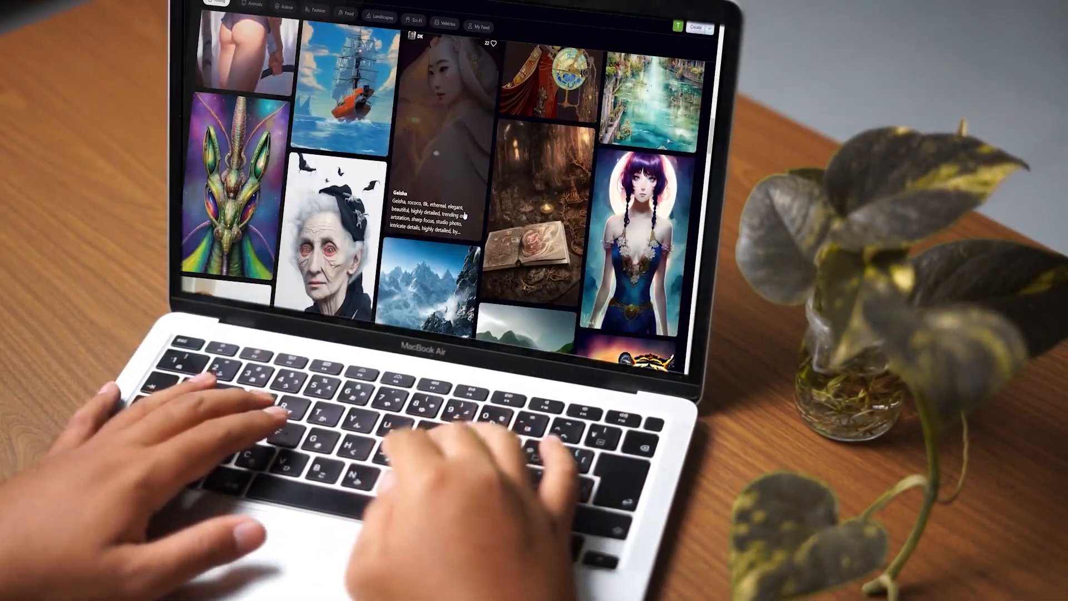